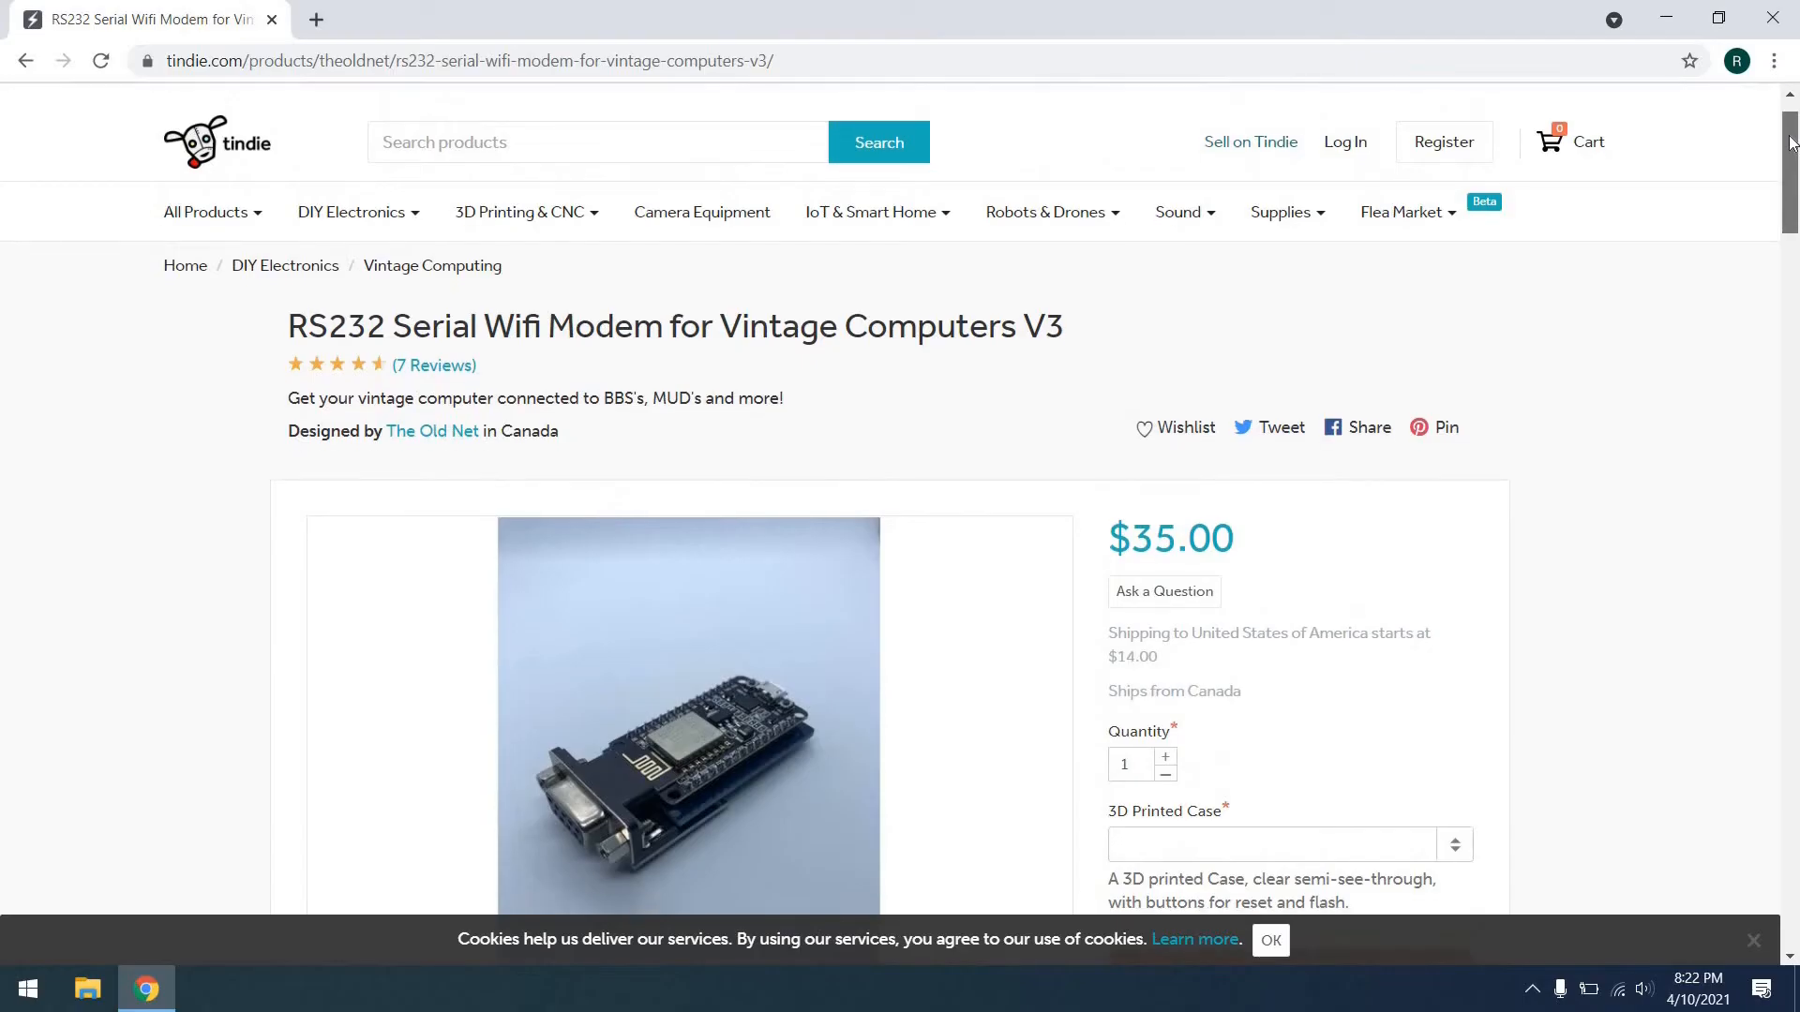
# - Send HELLO!!!! from the answering laptop and reply HI THERE!!!! from the dialing laptop
pyautogui.scroll(-3)
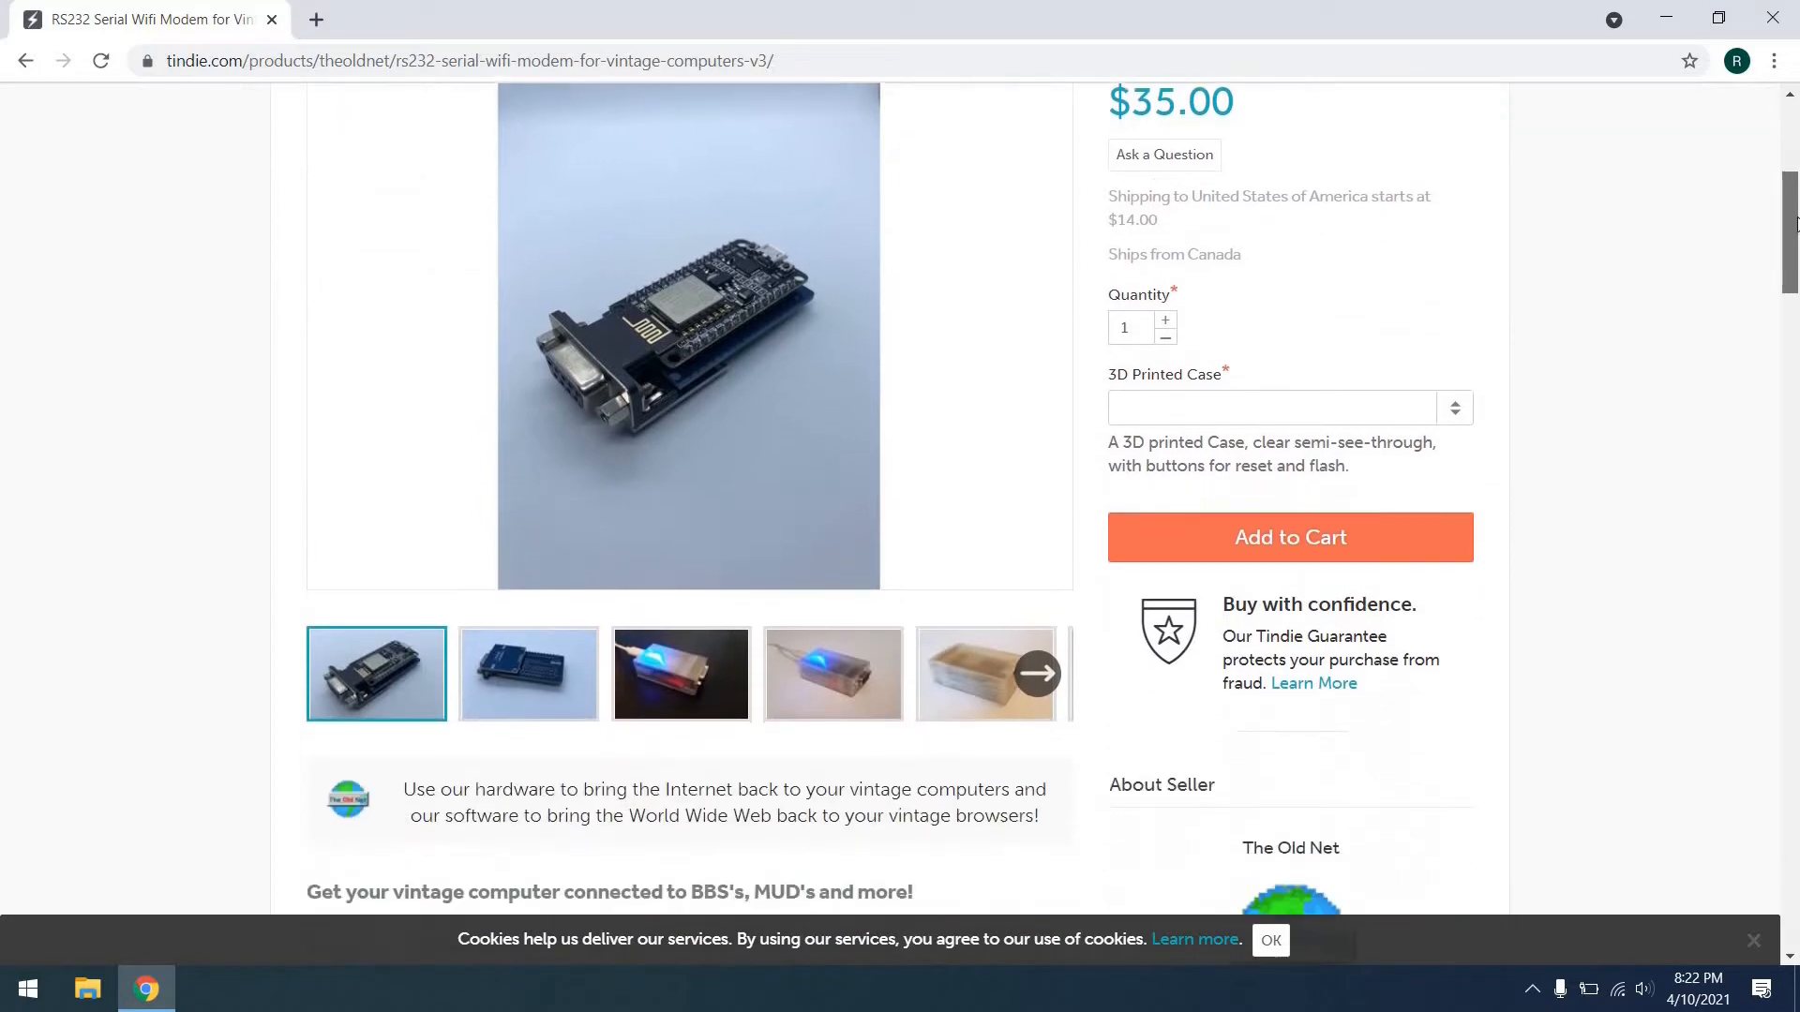
pyautogui.scroll(-3)
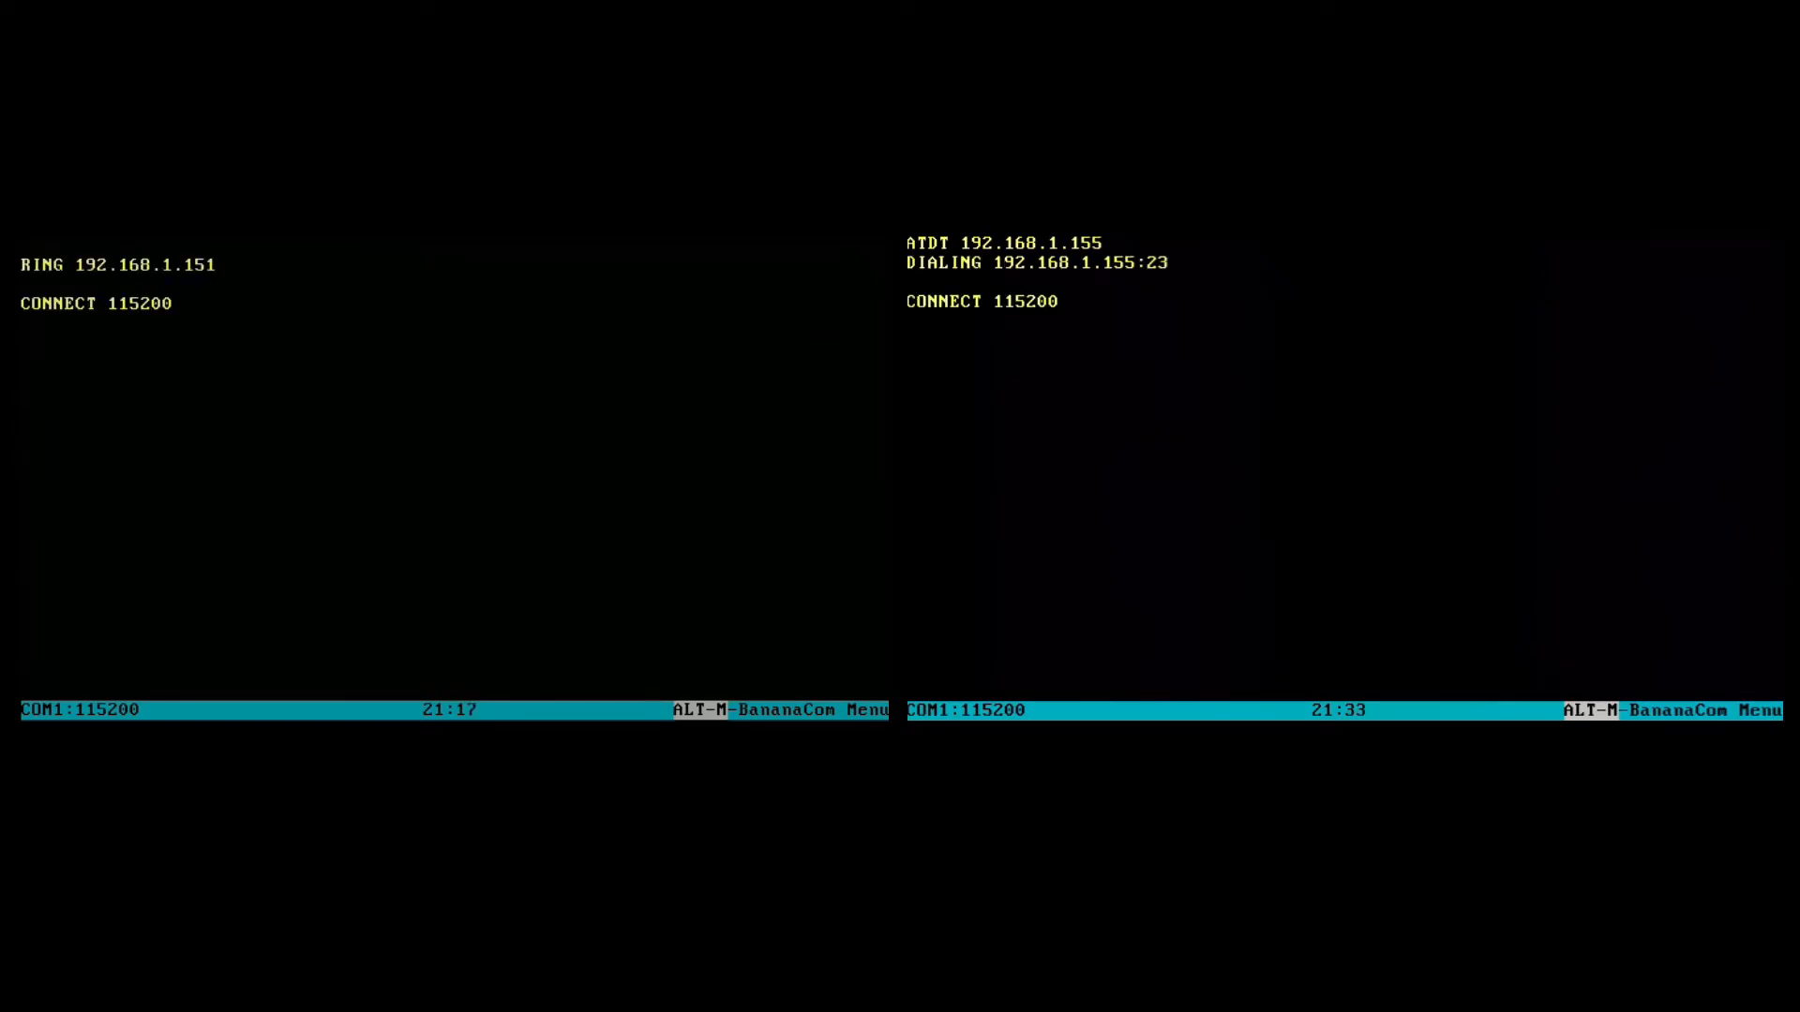
pyautogui.write('HELLO!!')
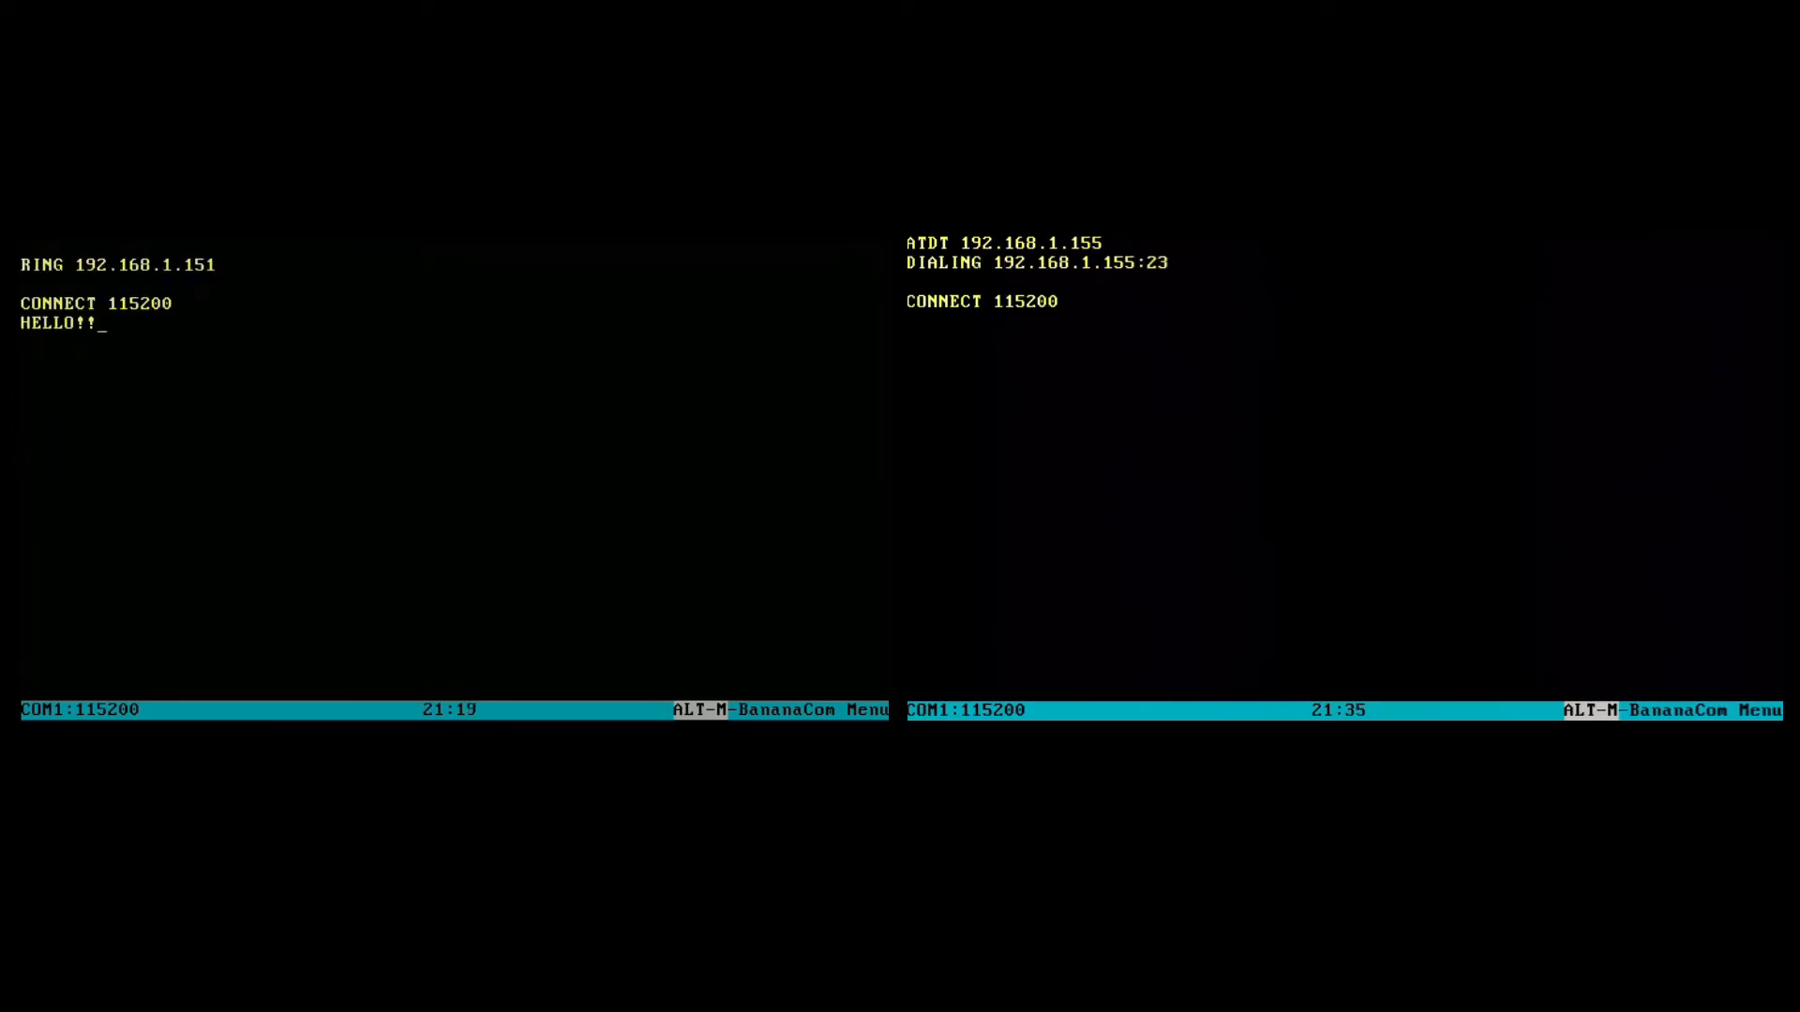
pyautogui.write('!!')
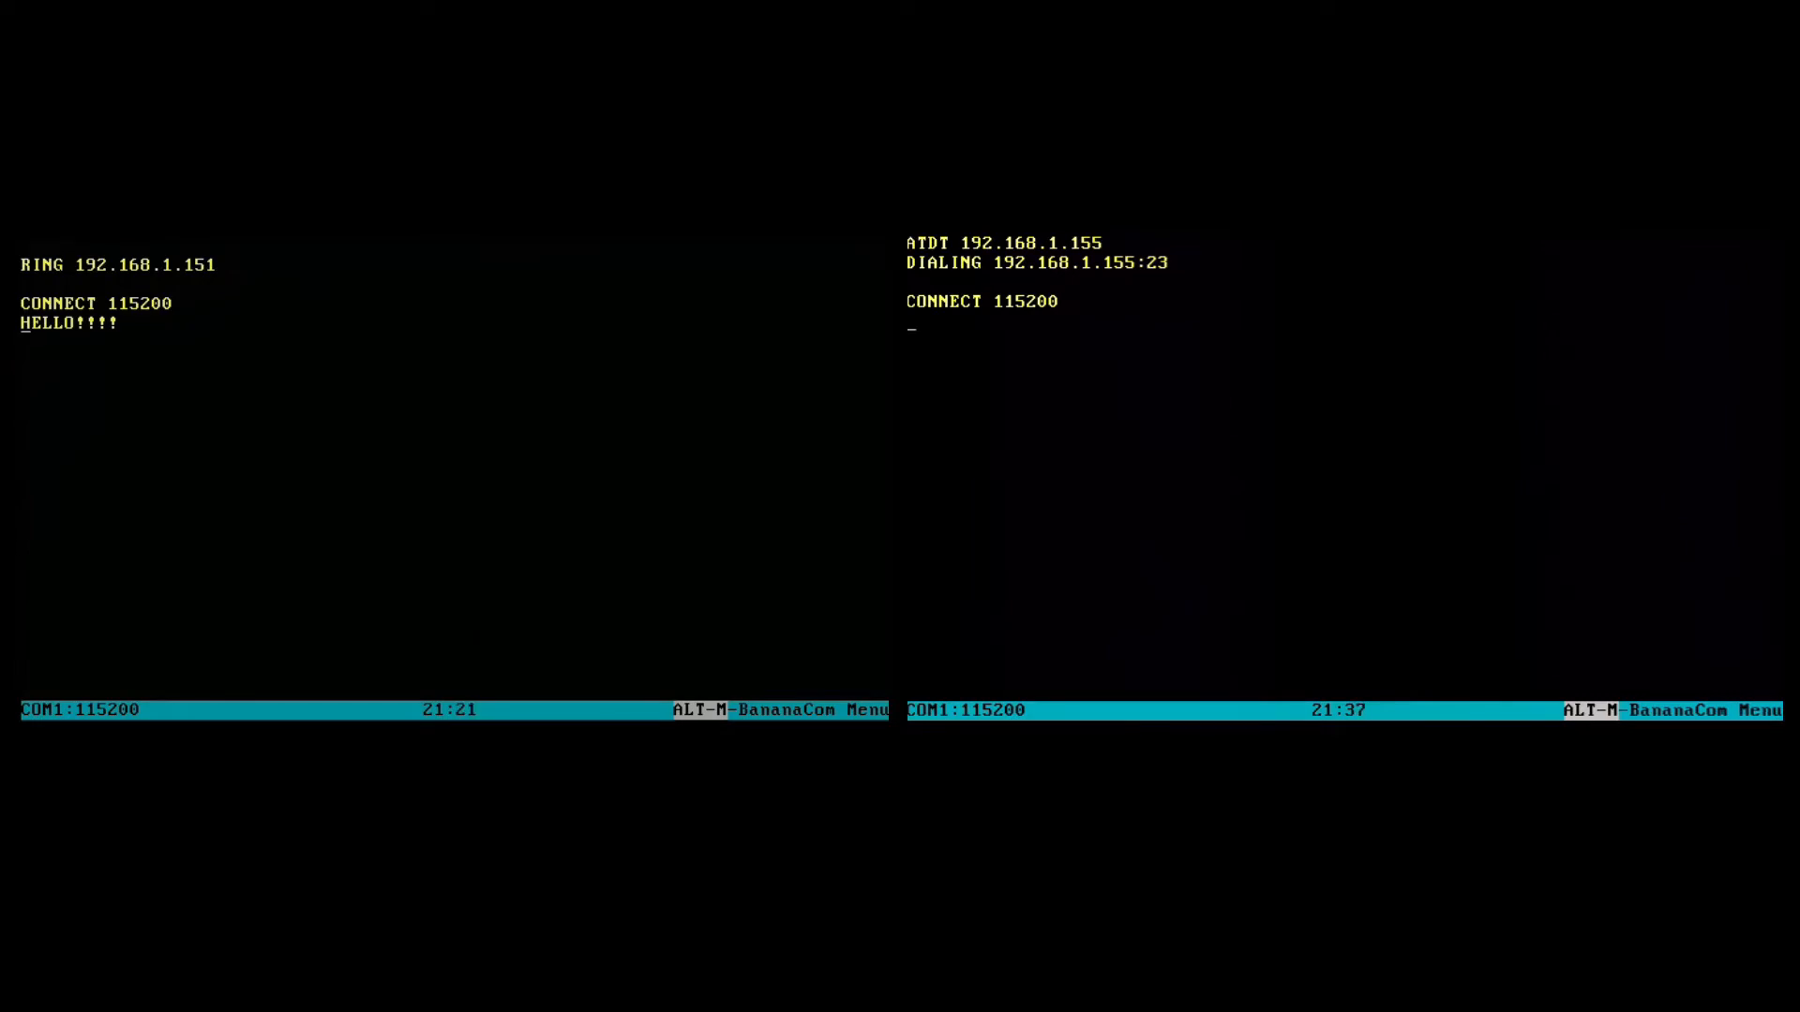
pyautogui.write('HI THERE!')
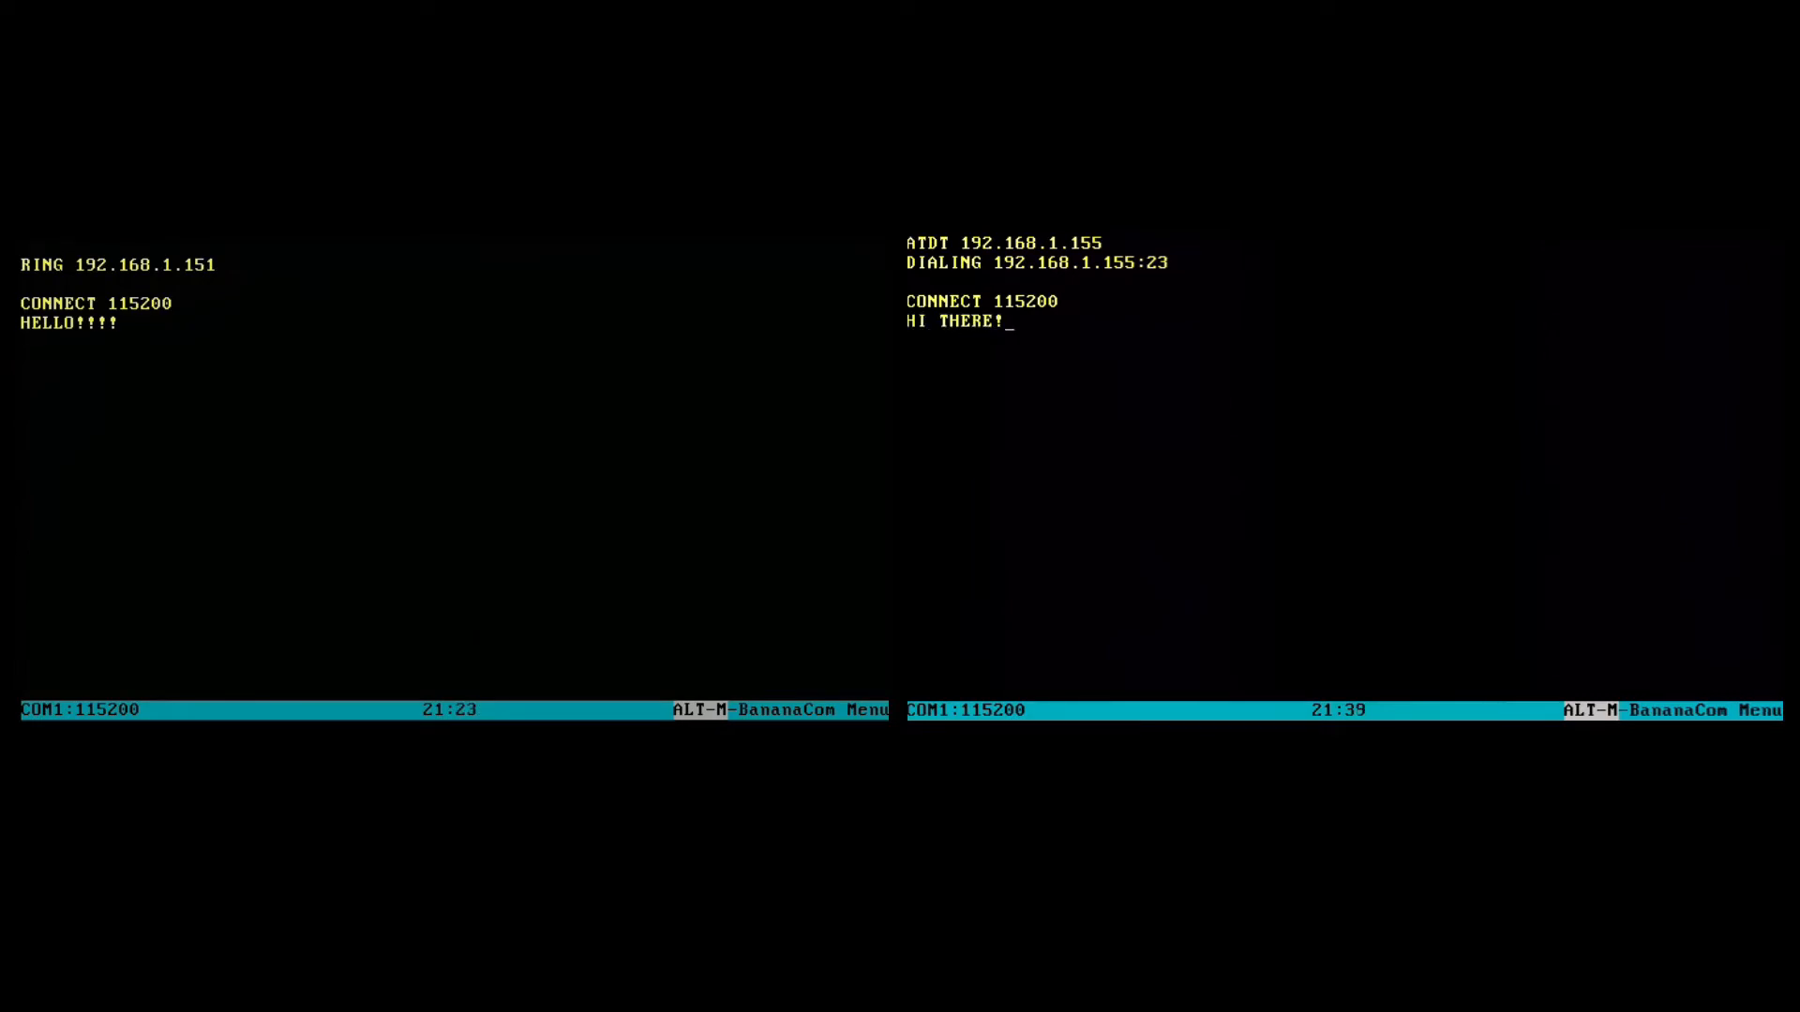
pyautogui.write('!!!')
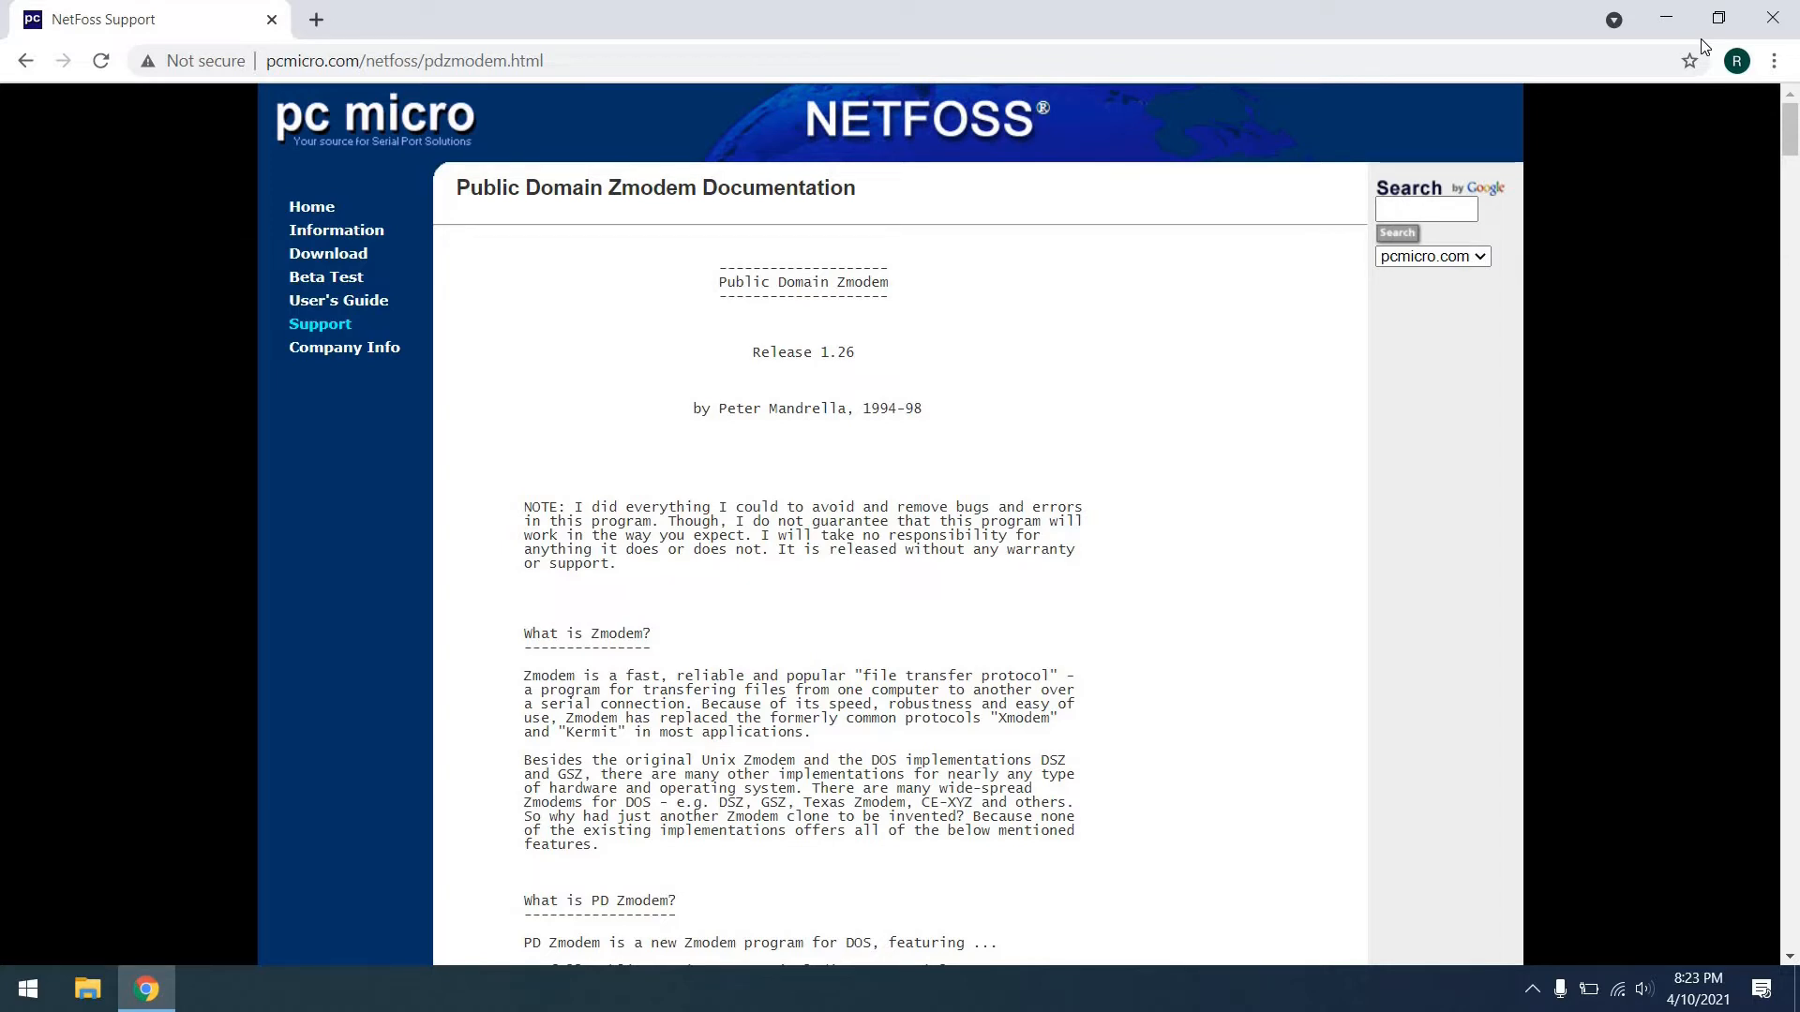
# - Scroll the pdzmodem page down to the Syntax, Send files and Options sections
pyautogui.scroll(-3)
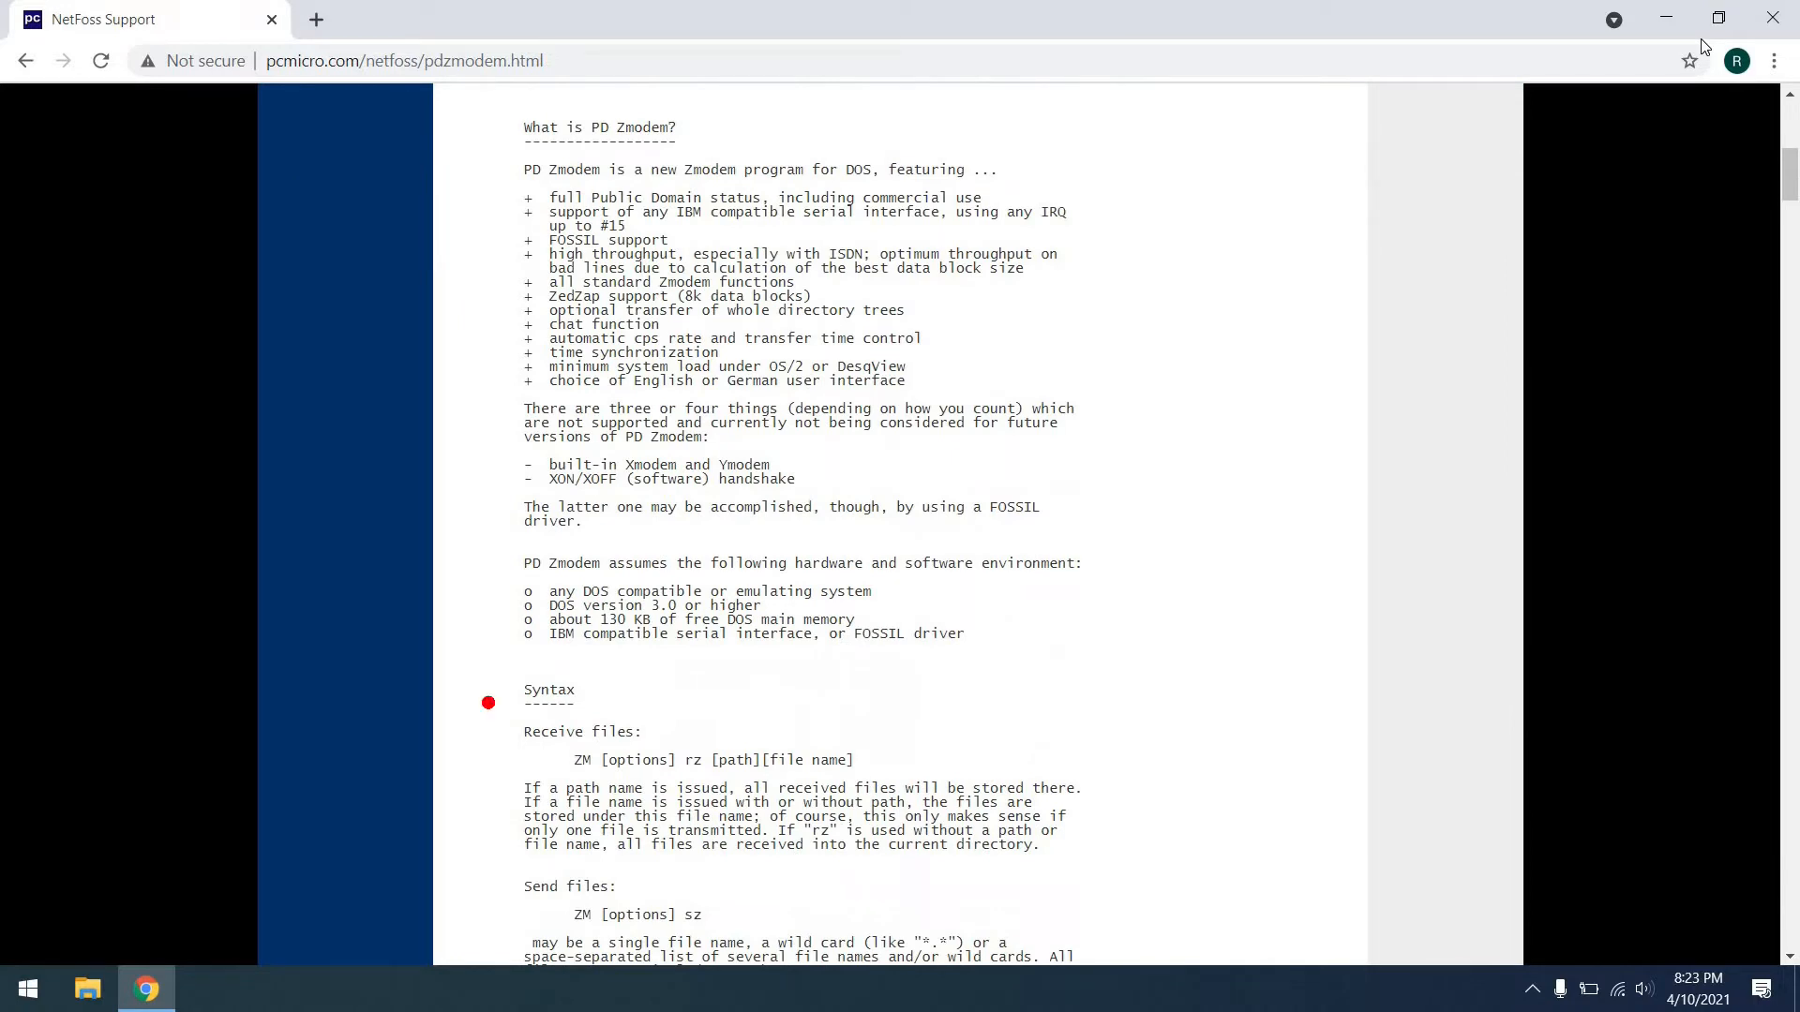
pyautogui.moveTo(484, 703); pyautogui.dragTo(1097, 866)
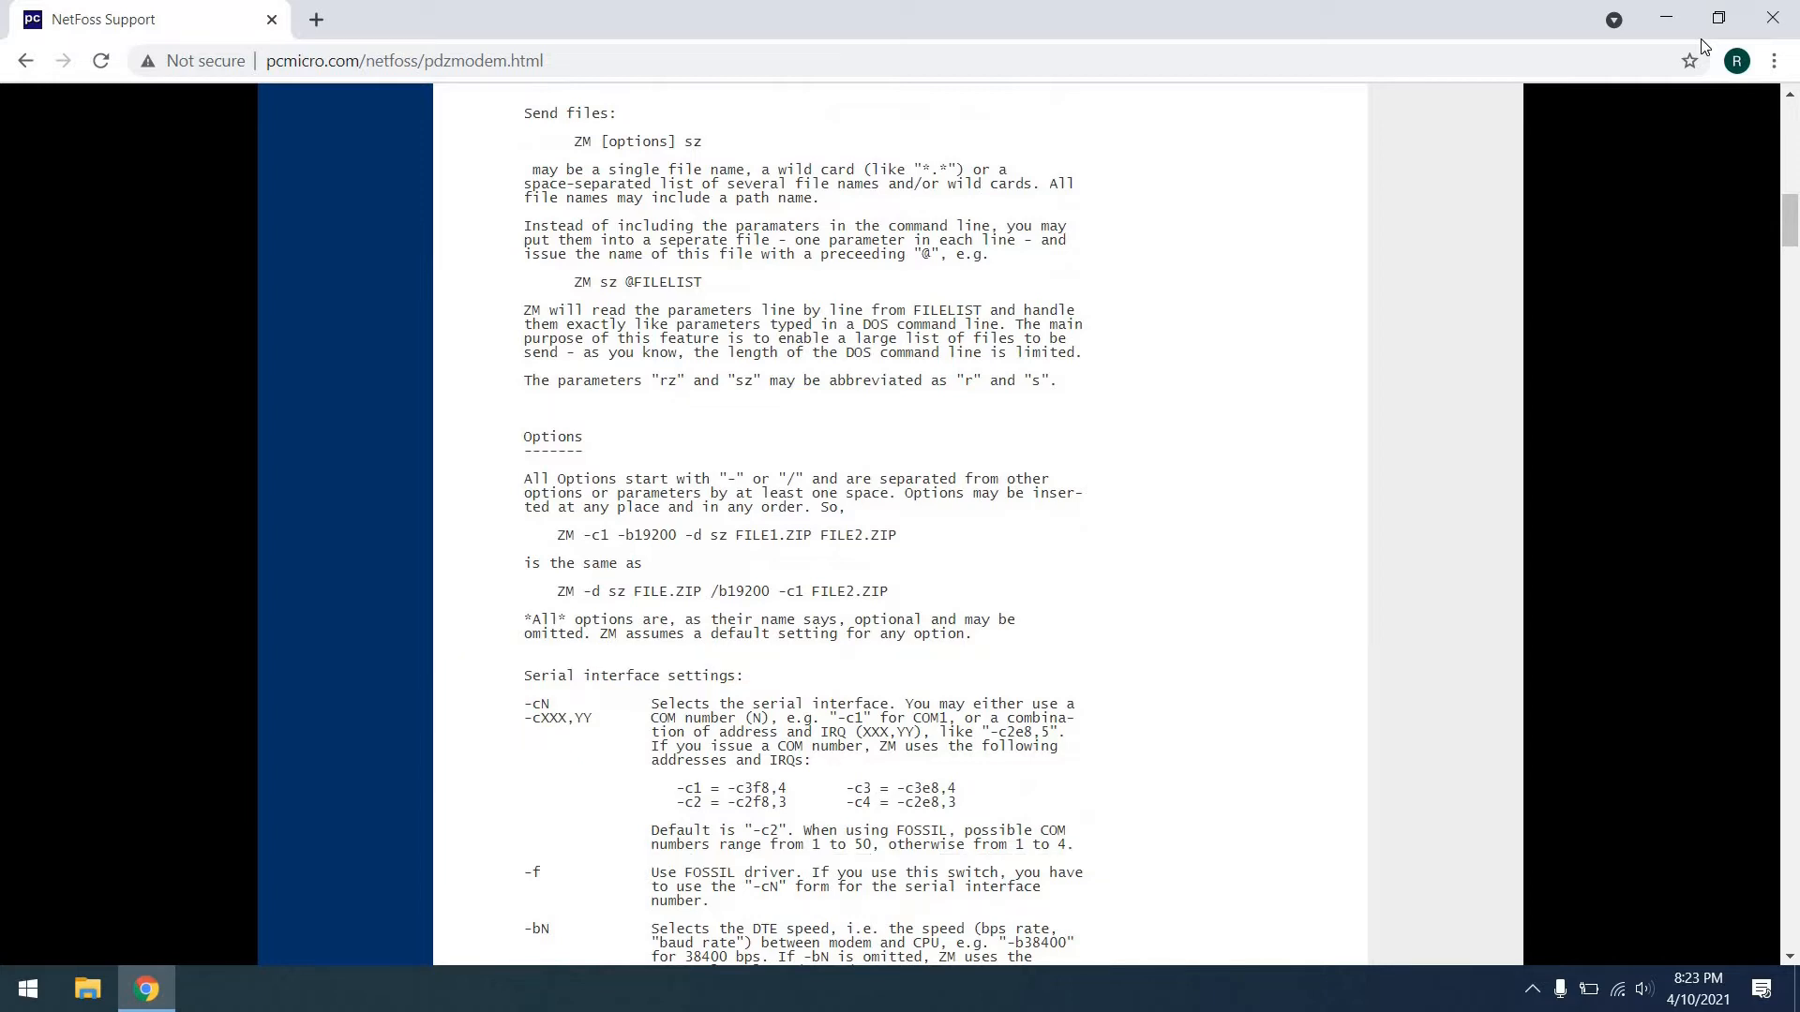
pyautogui.scroll(-3)
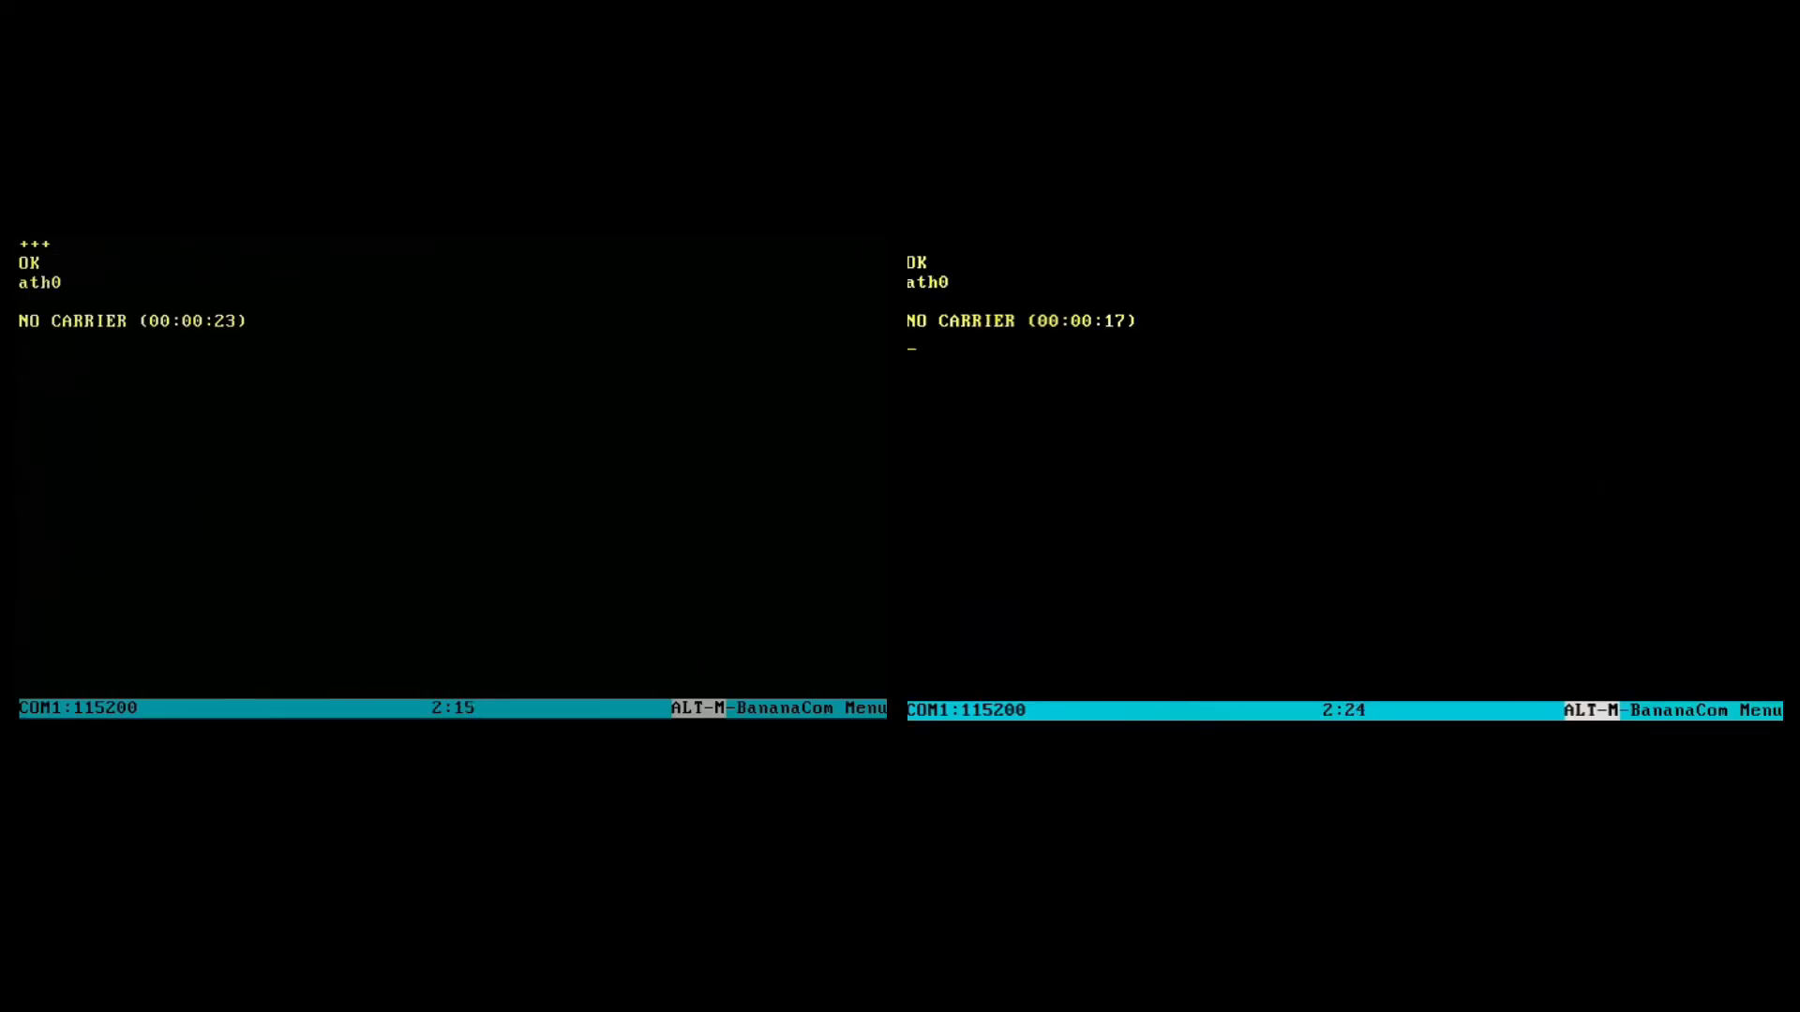
# - Set the modem serial rate with at$sb=9600 and redial atdt 192.168.1.1
pyautogui.write('at$sb=9600')
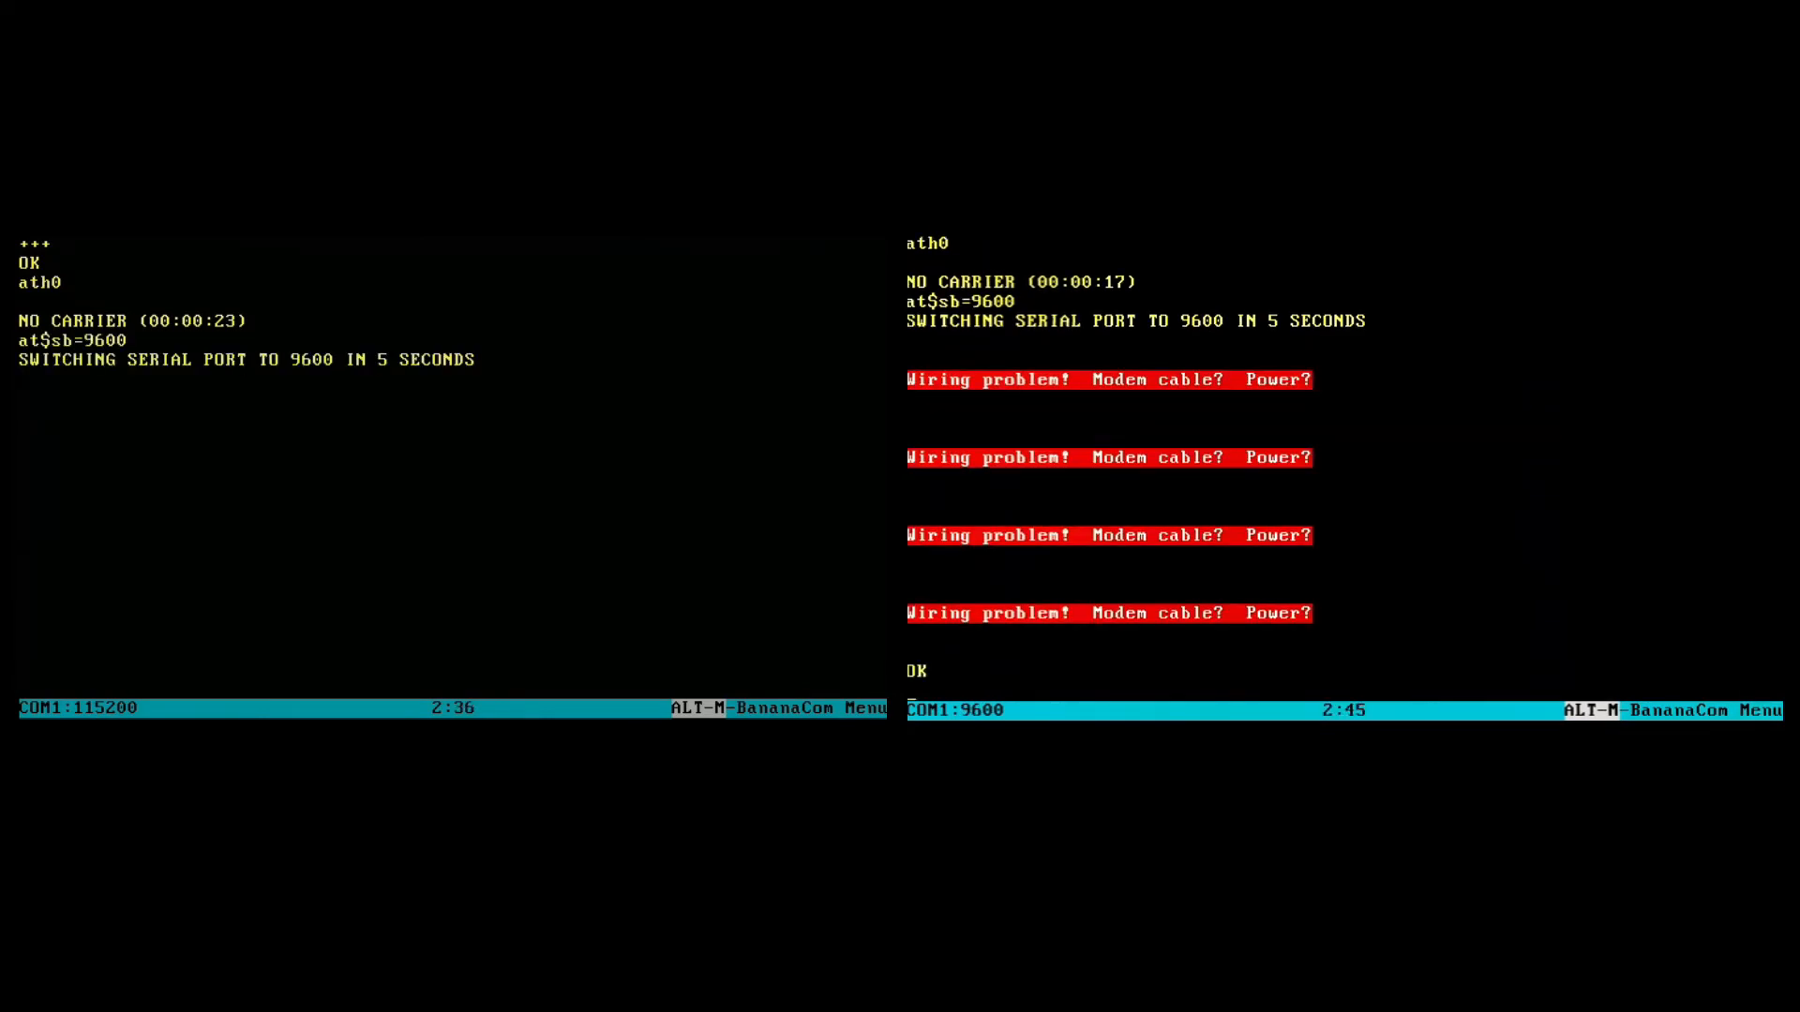
pyautogui.write('atdt 192.168.1.1')
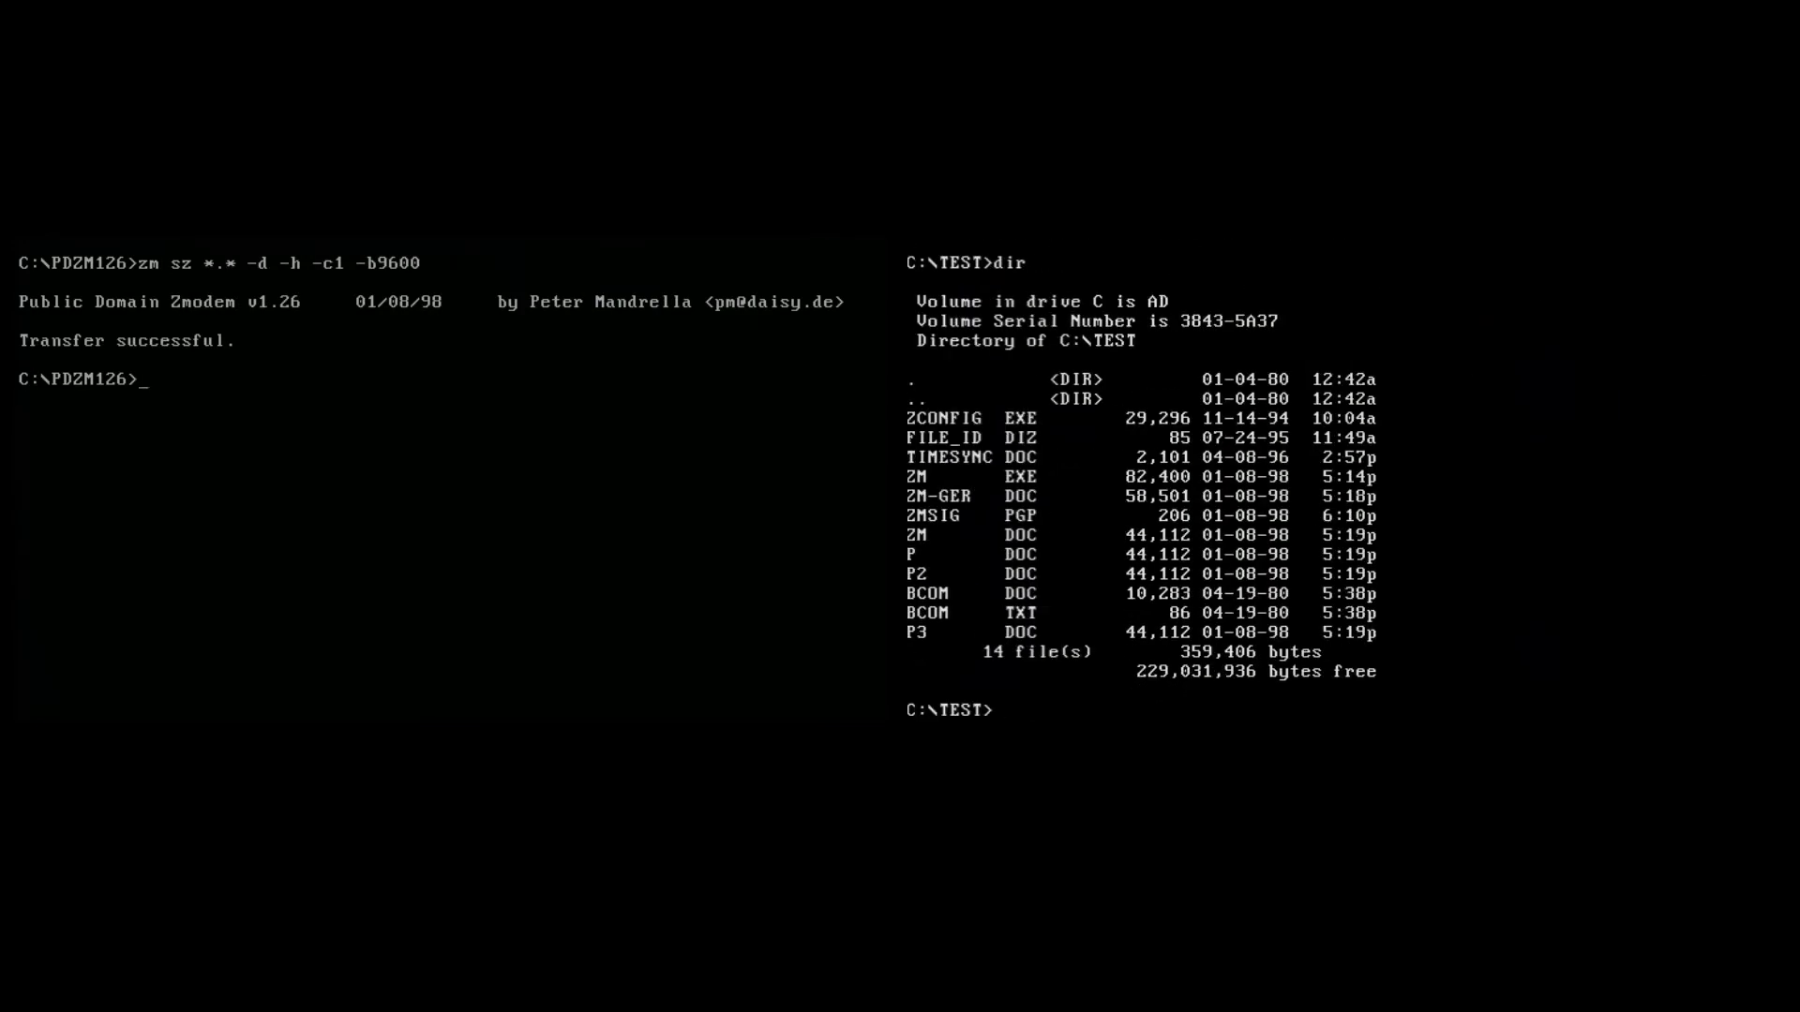
# - Display the transferred P3 file in C:\TEST with the type command to verify it
pyautogui.write('type p3.')
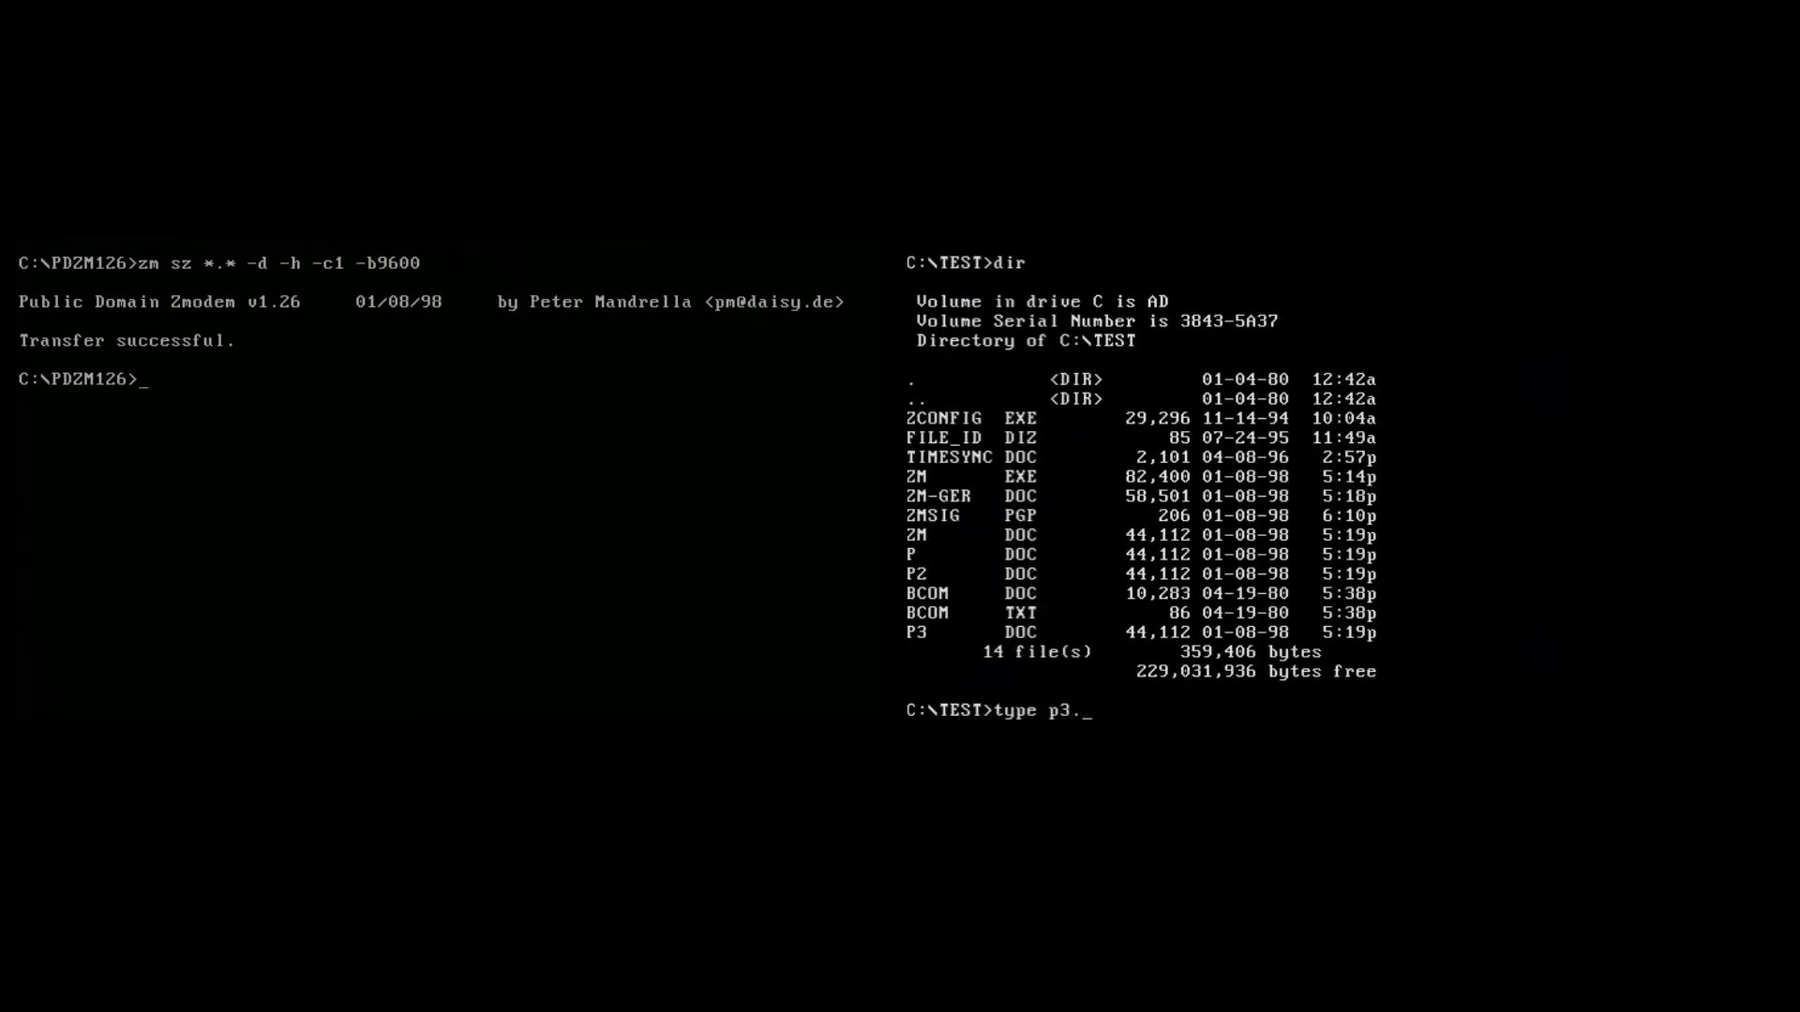